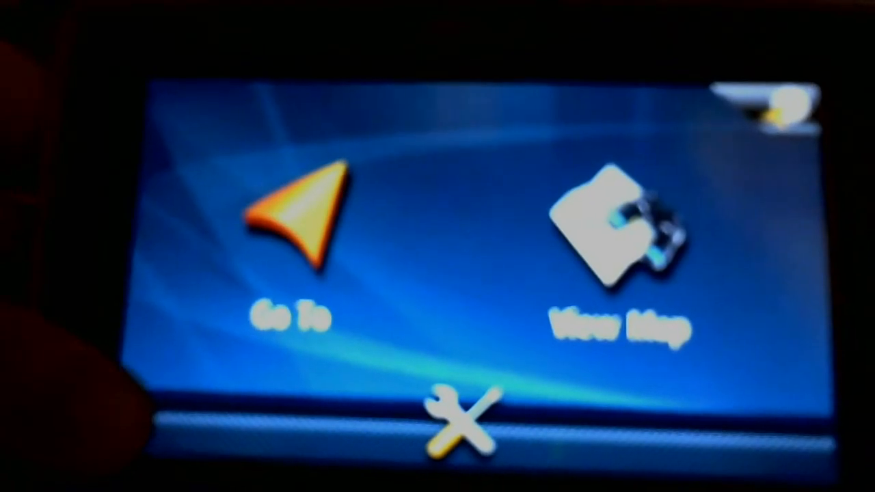
Open Settings from the main menu and go to System settings
{"action": "left_click", "coordinate": [465, 423]}
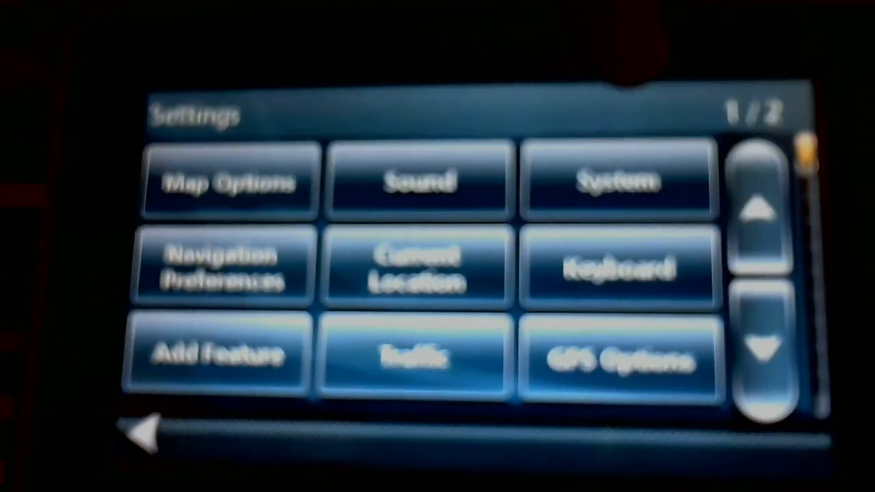
{"action": "left_click", "coordinate": [615, 181]}
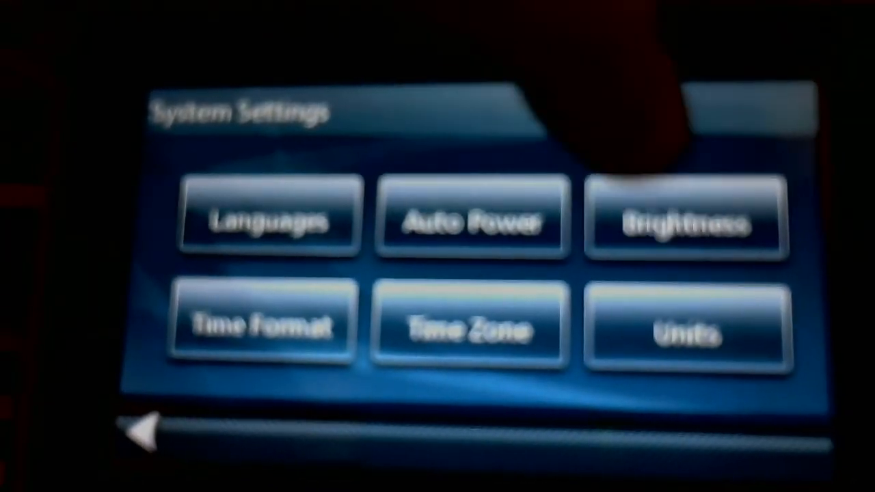
Raise the screen brightness on the Brightness slider, then return to the main menu
{"action": "left_click", "coordinate": [683, 218]}
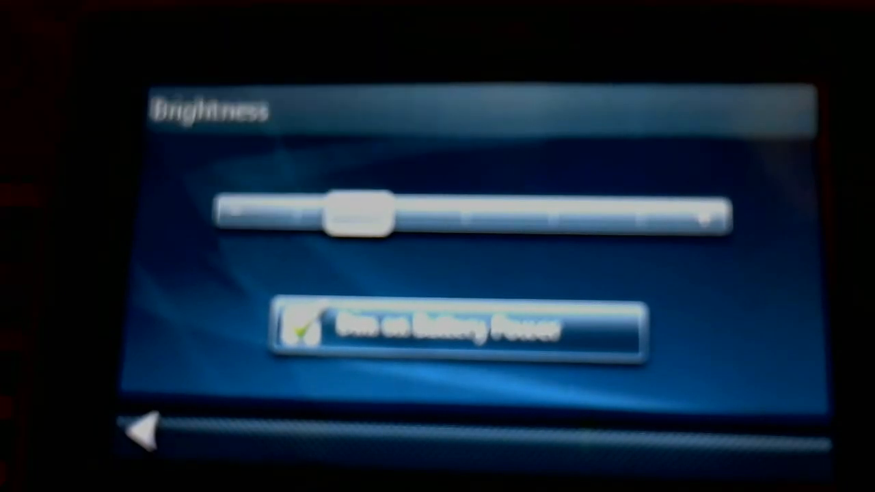
{"action": "left_click_drag", "start_coordinate": [355, 215], "coordinate": [537, 215]}
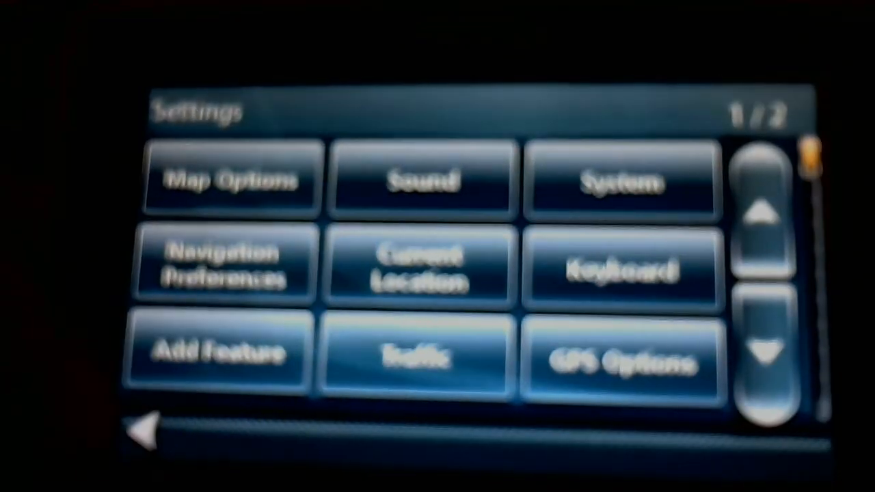
{"action": "left_click", "coordinate": [147, 427]}
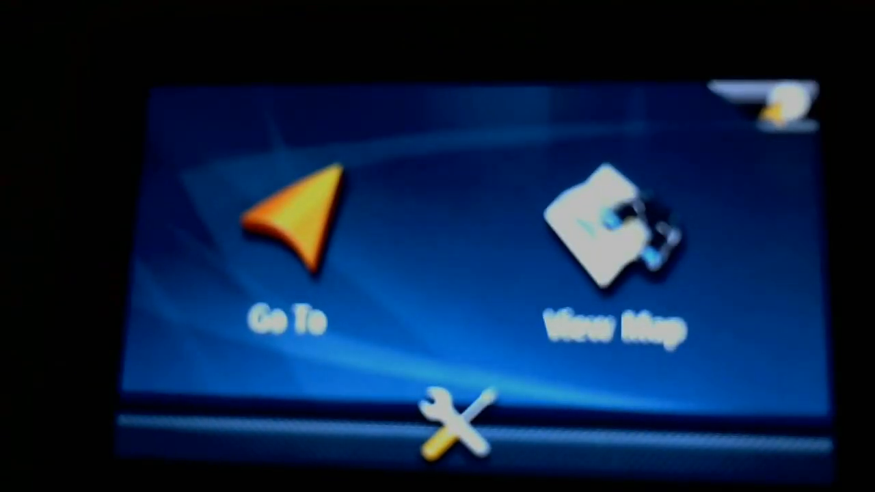